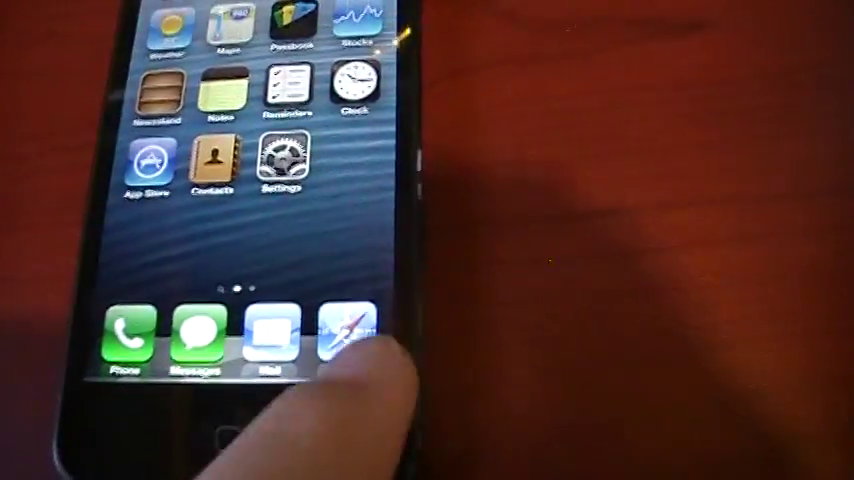
pyautogui.click(352, 336)
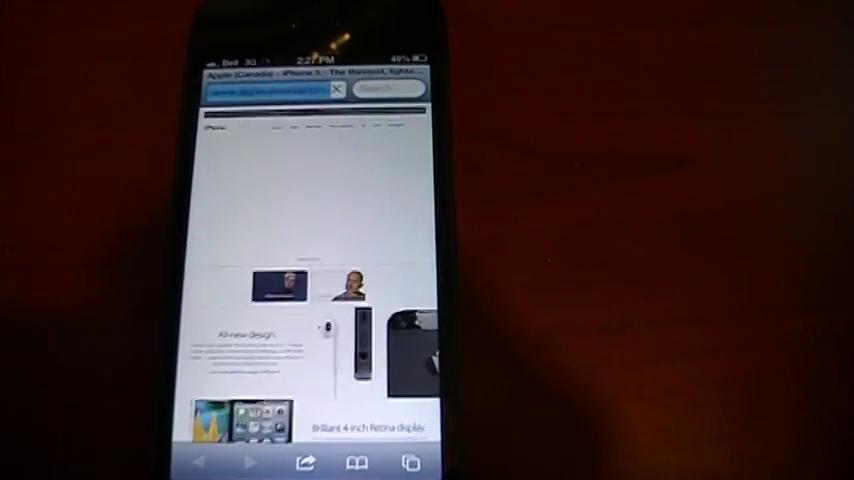
# Step: Scroll from the iPhone 5 headline down past the 4-inch Retina display and All-new design sections
pyautogui.scroll(3)
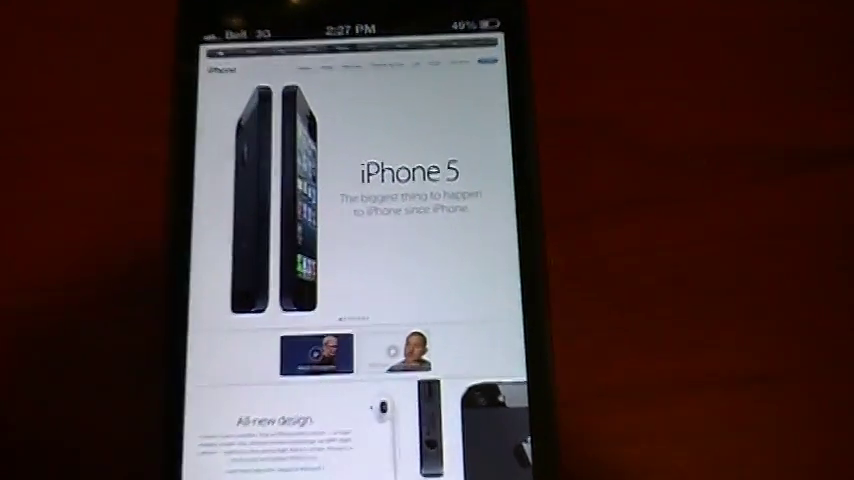
pyautogui.scroll(-3)
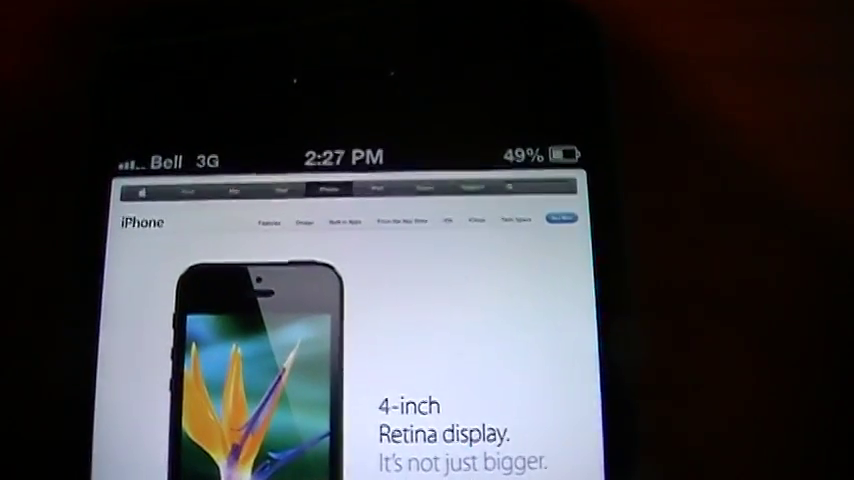
pyautogui.scroll(-3)
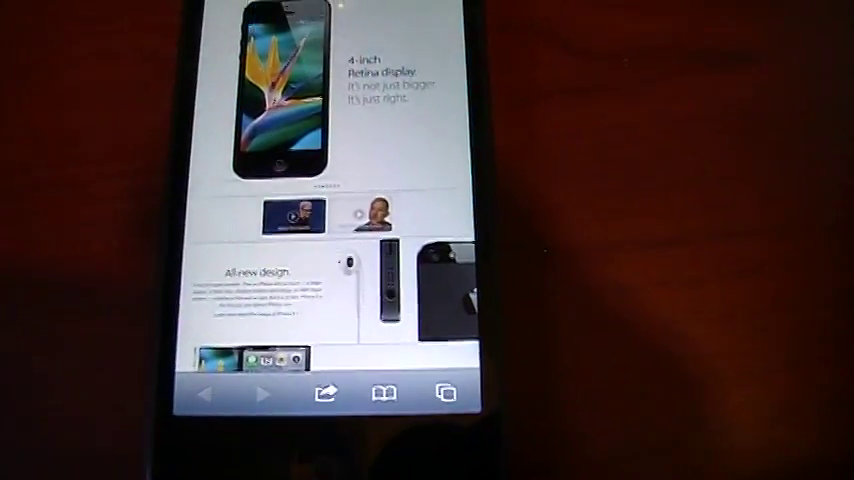